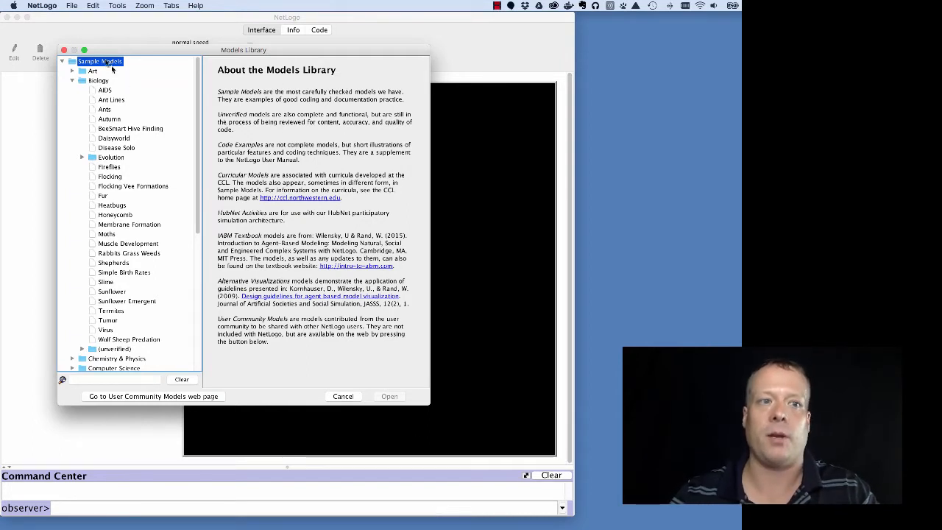
# Load the Flocking model from the Models Library's Biology sample models.
pyautogui.click(68, 6)
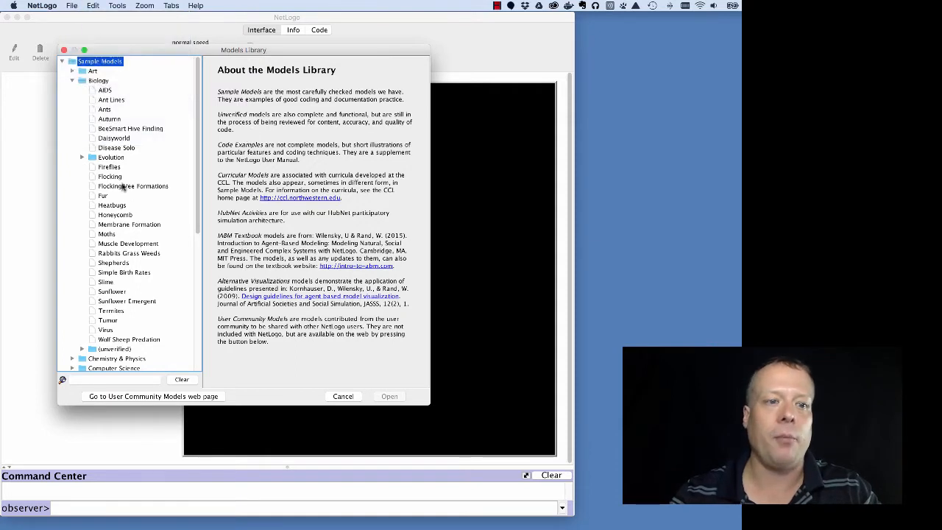
pyautogui.click(109, 176)
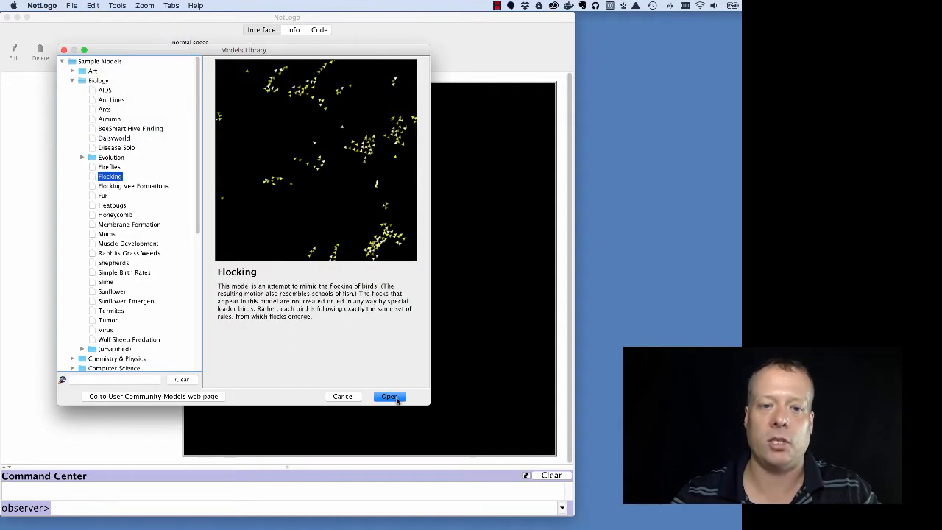
pyautogui.click(389, 396)
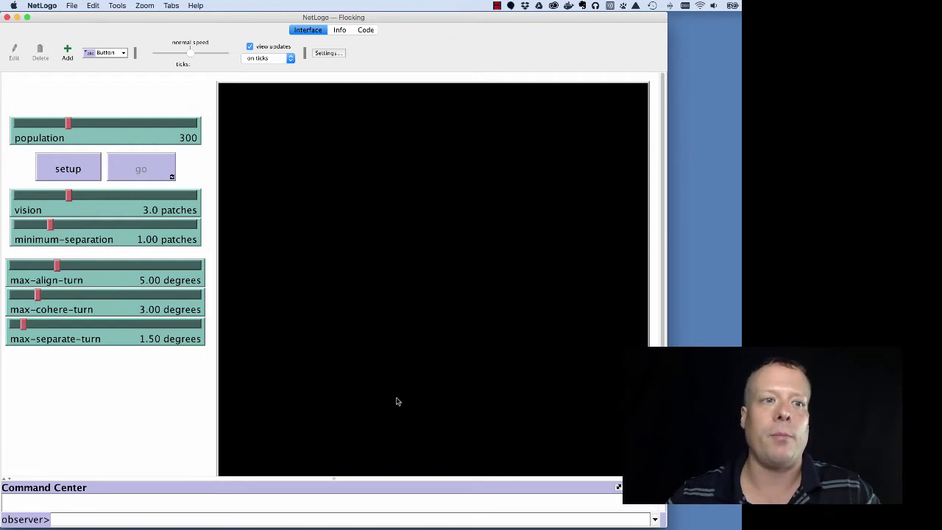
# Enlarge the interface via Zoom > Larger and show the Help menu's resources.
pyautogui.click(146, 6)
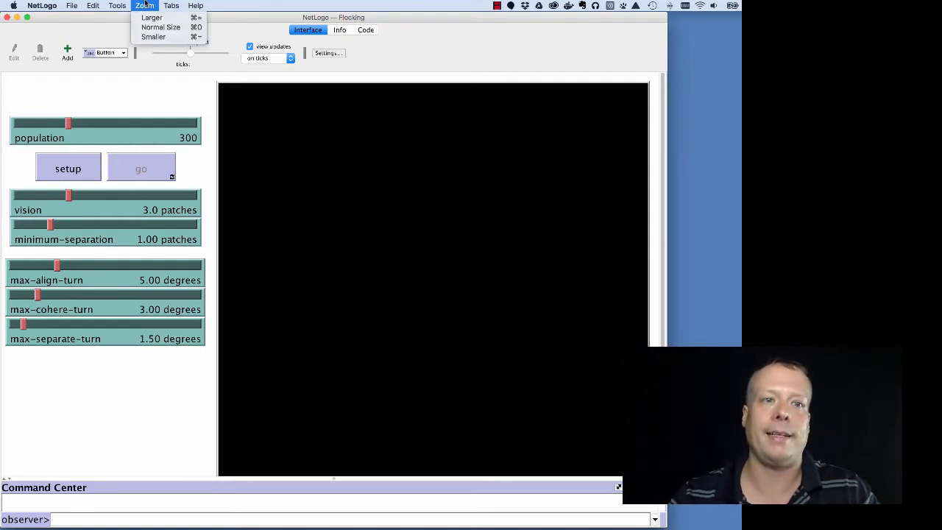
pyautogui.moveTo(155, 18)
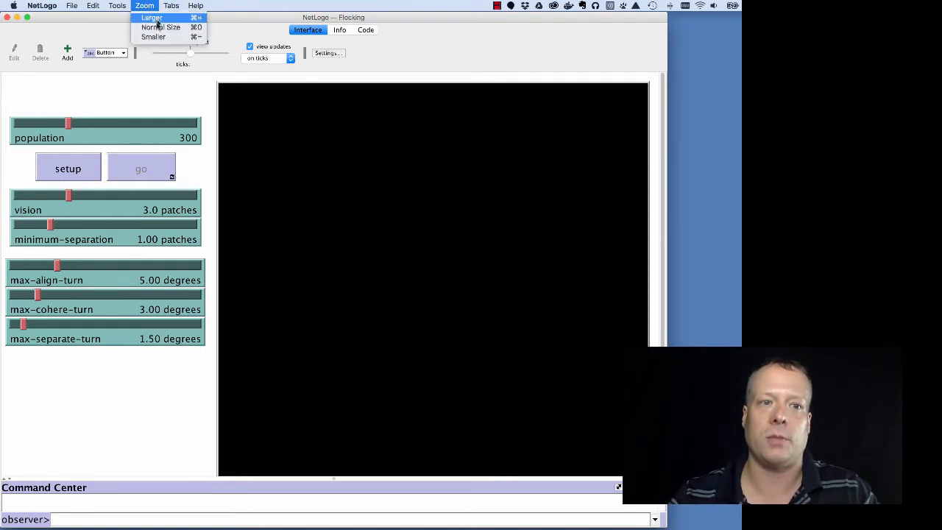
pyautogui.click(156, 18)
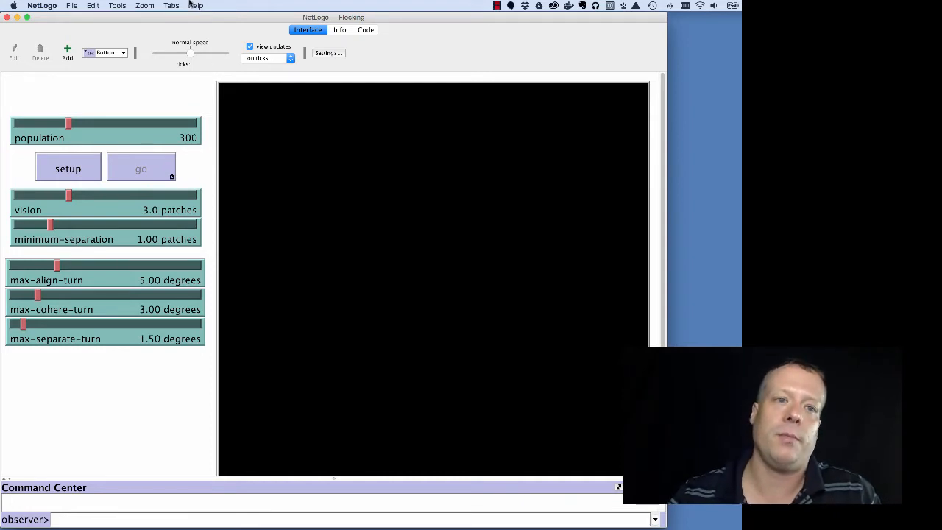
pyautogui.click(194, 6)
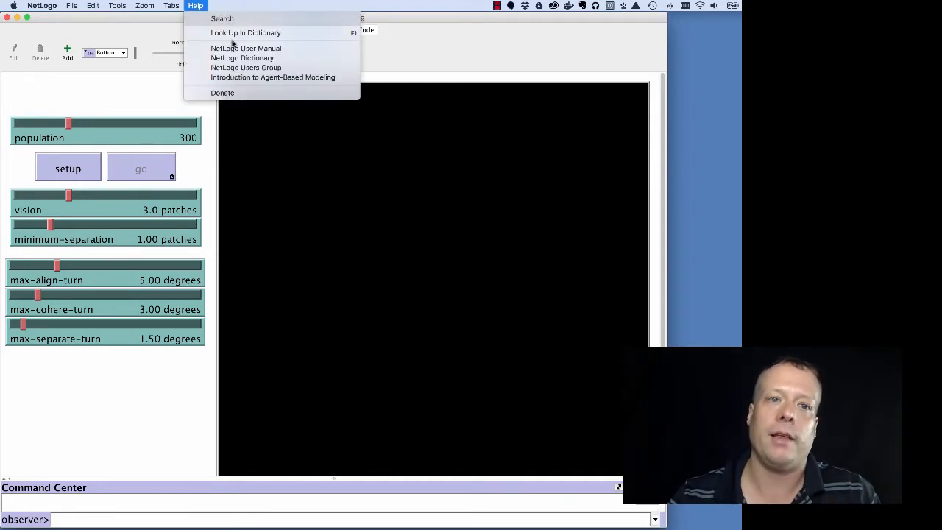
pyautogui.moveTo(246, 48)
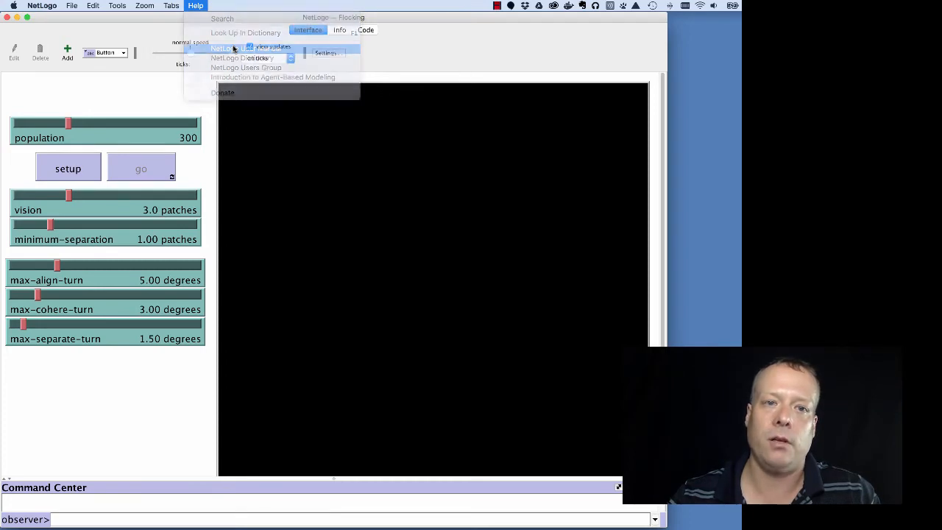
# Browse the NetLogo User Manual's 'What is NetLogo?' page in Chrome.
pyautogui.click(235, 47)
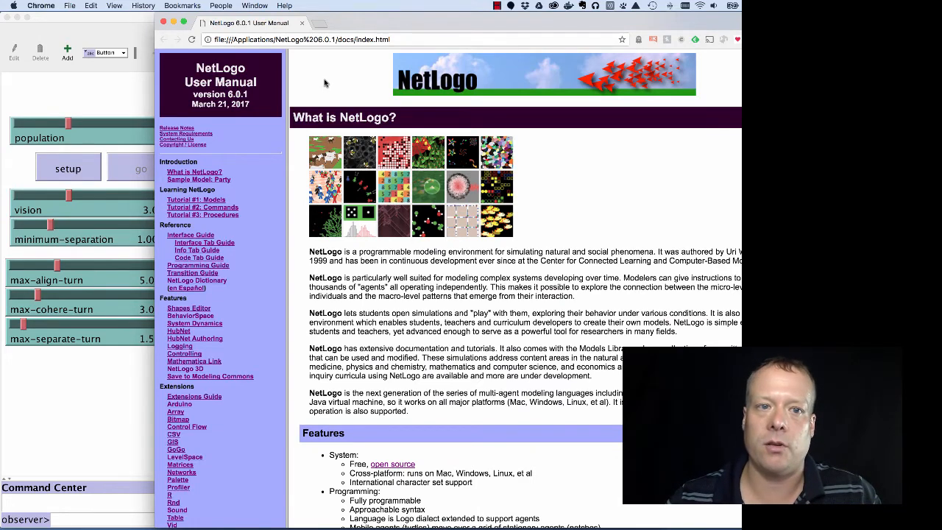
pyautogui.moveTo(267, 318)
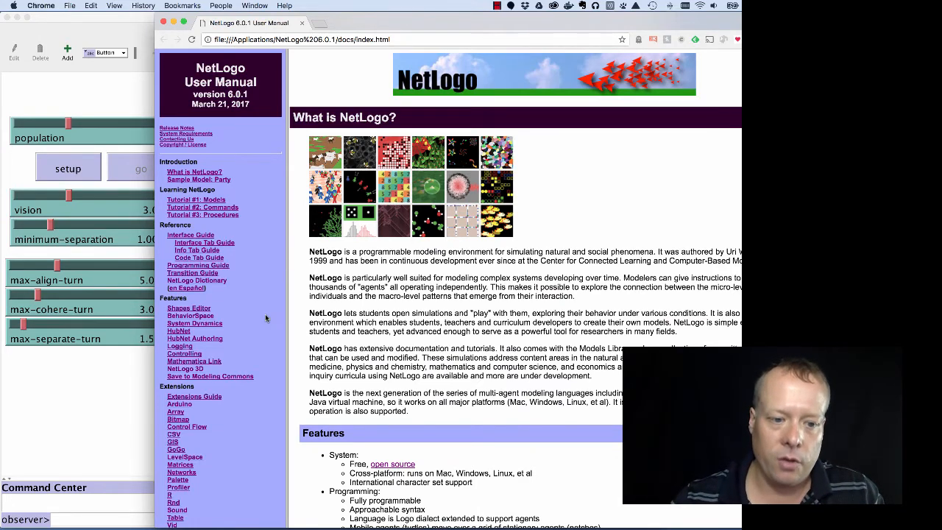
pyautogui.scroll(-3)
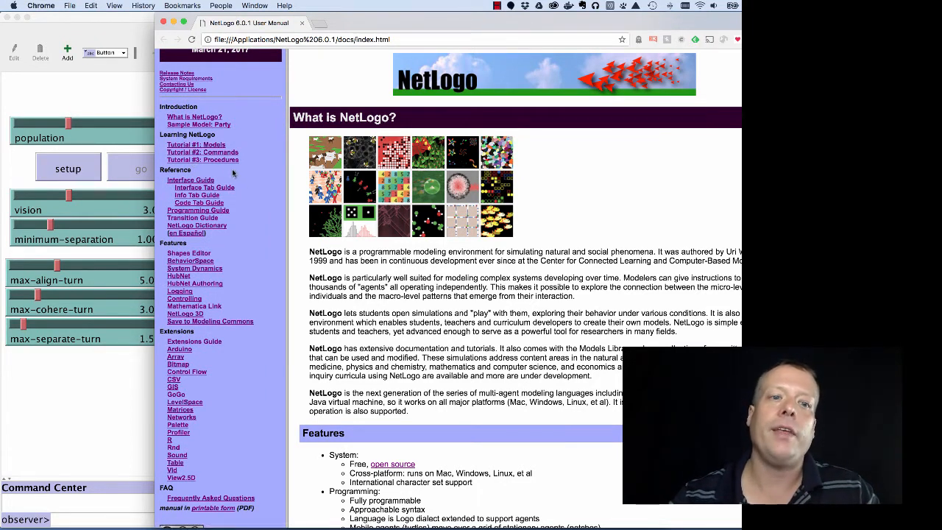
pyautogui.moveTo(229, 159)
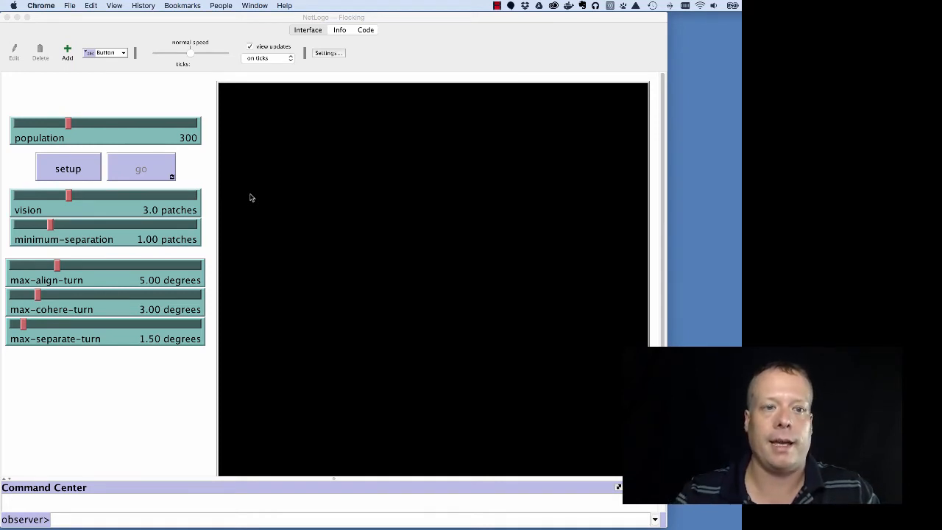
pyautogui.moveTo(296, 194)
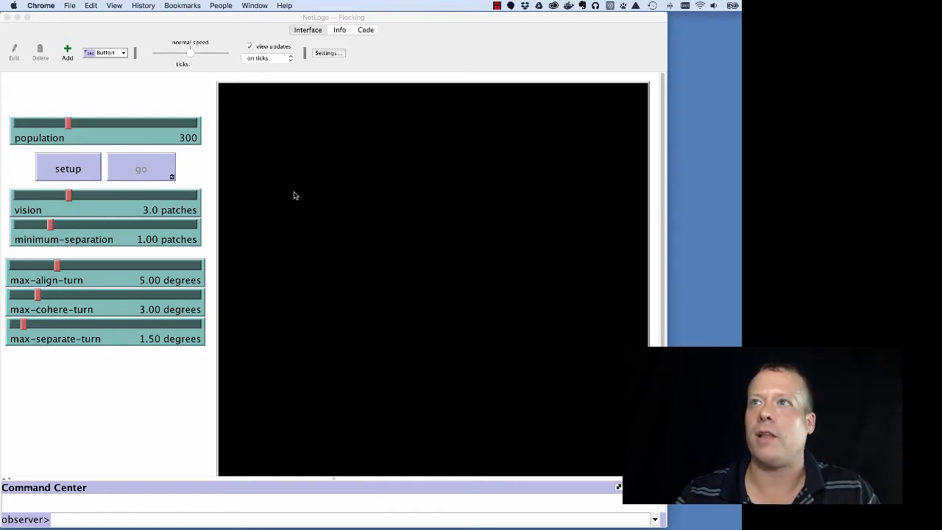
pyautogui.moveTo(302, 131)
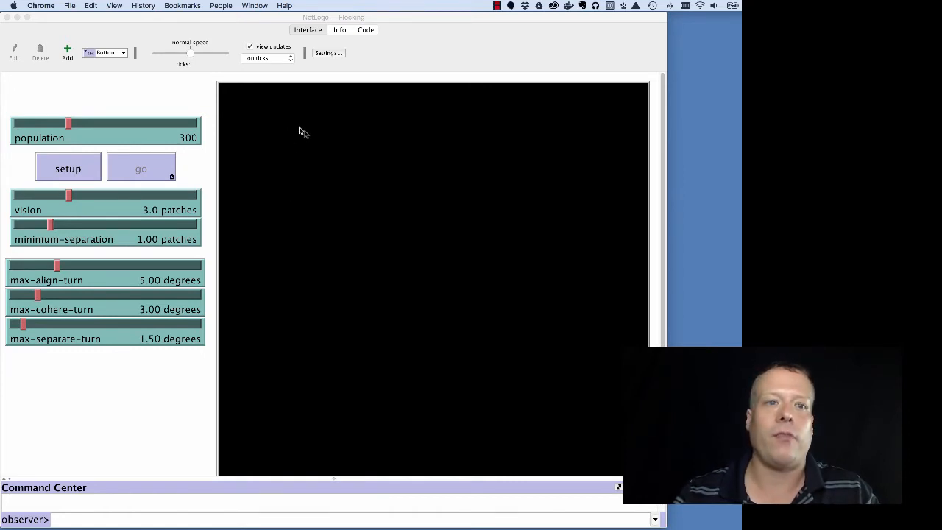
pyautogui.moveTo(225, 151)
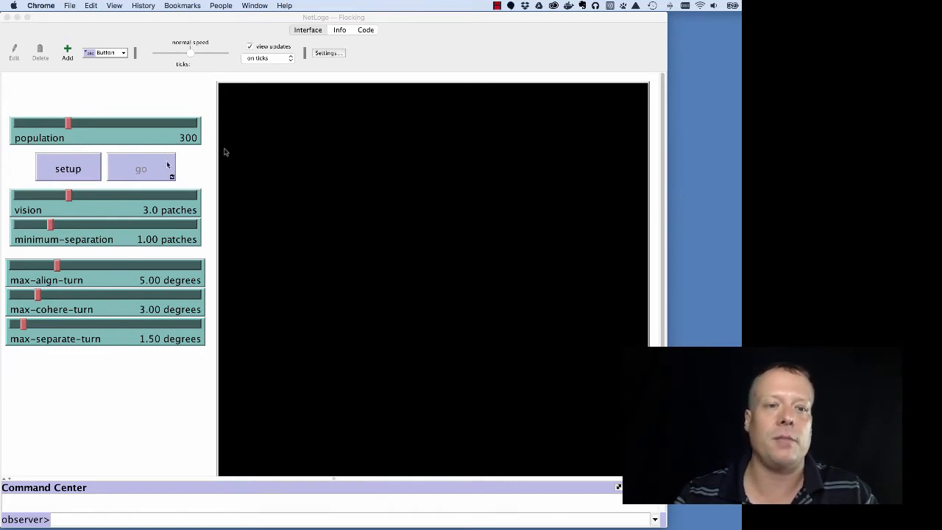
pyautogui.moveTo(248, 195)
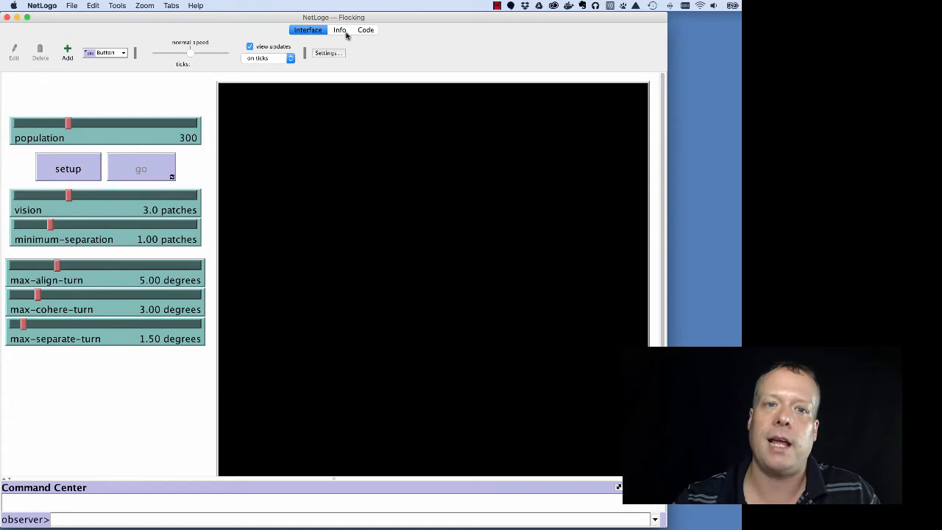
# Show the Flocking model's setup, go and flock procedures in the Code view.
pyautogui.click(365, 30)
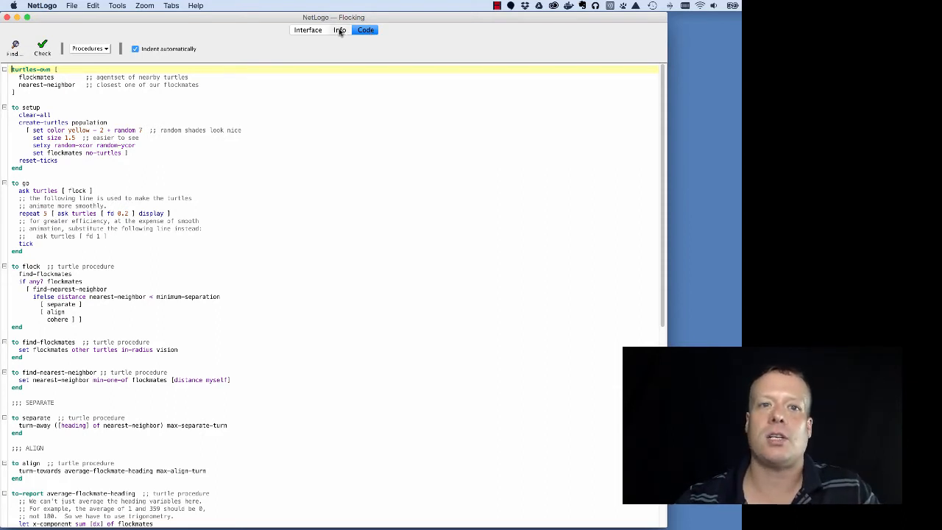
pyautogui.click(339, 29)
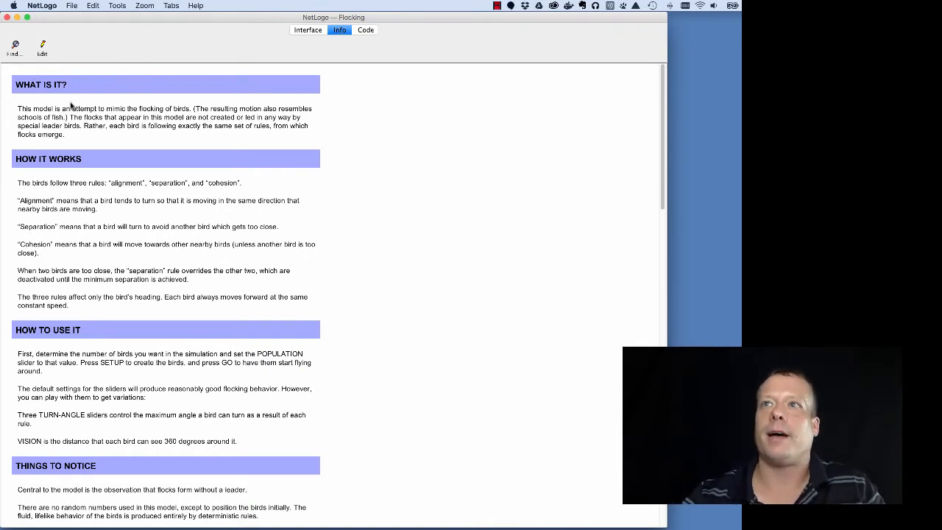
pyautogui.scroll(-3)
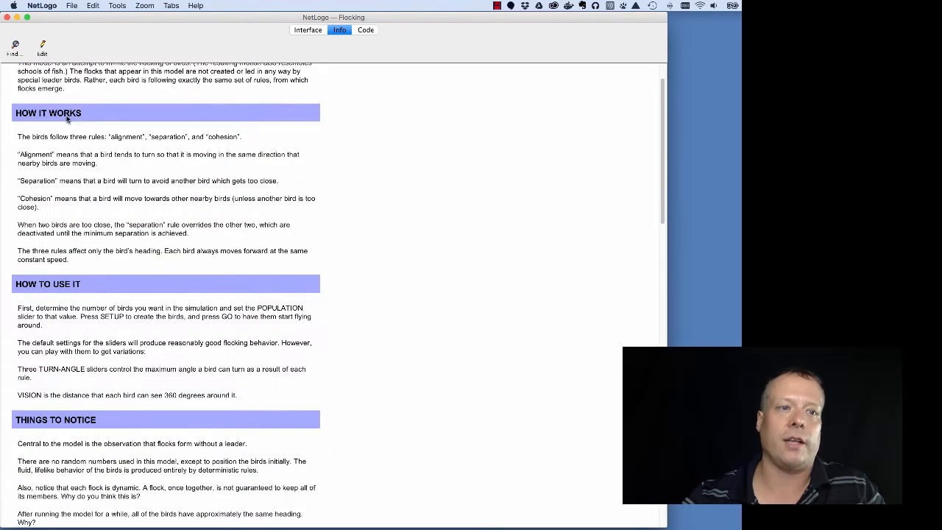
pyautogui.moveTo(62, 165)
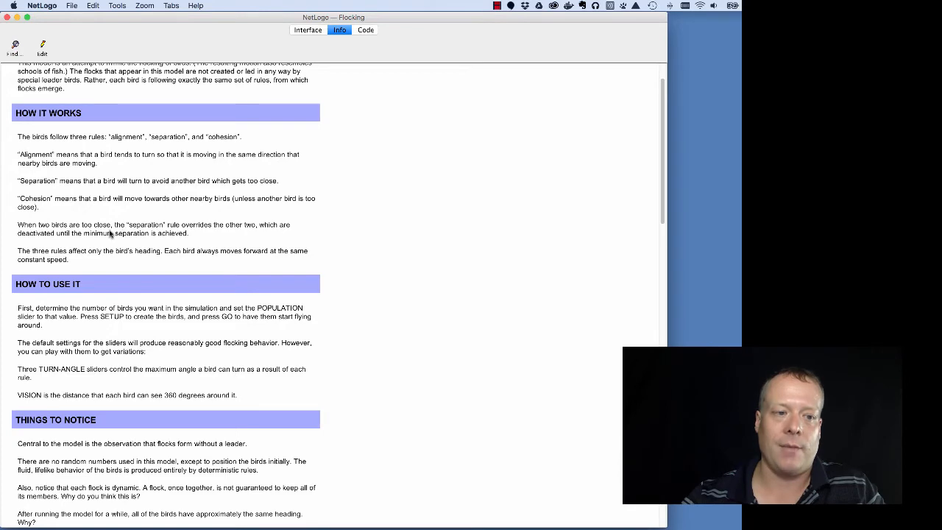
pyautogui.scroll(-3)
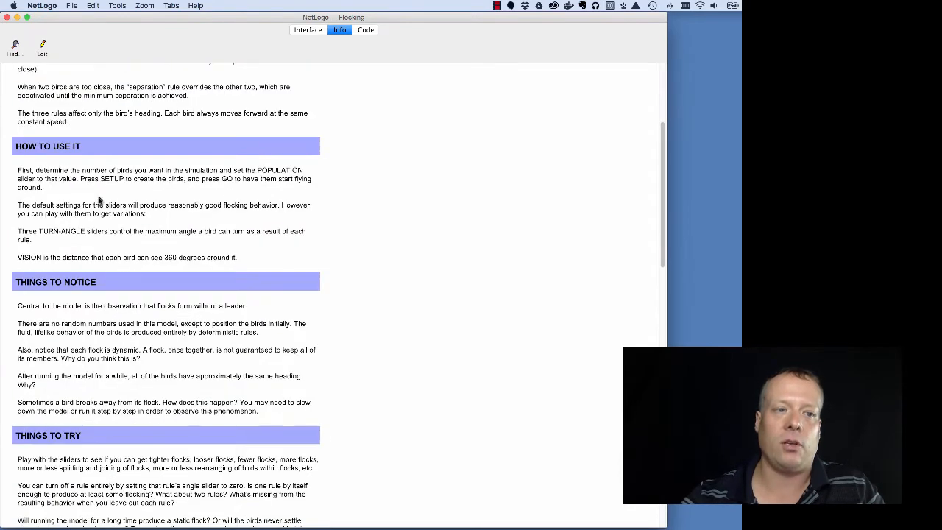
pyautogui.moveTo(95, 200)
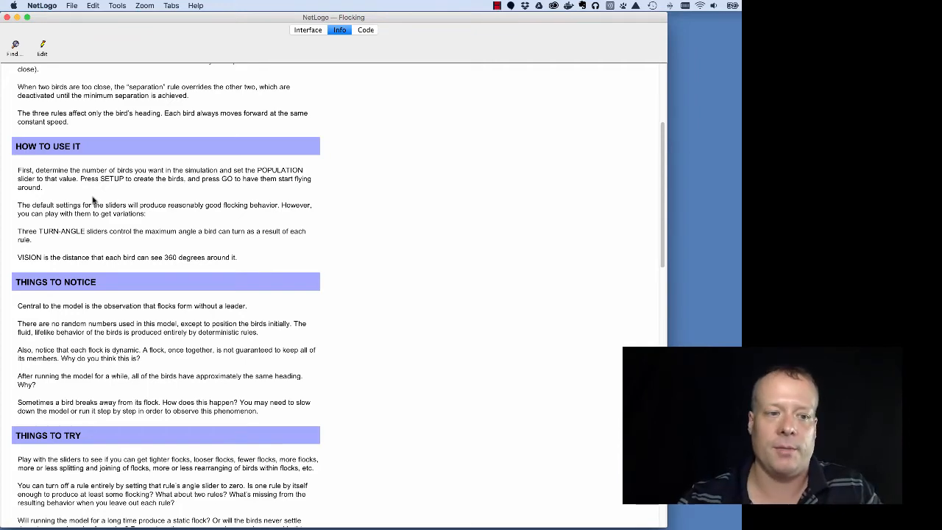
pyautogui.scroll(-3)
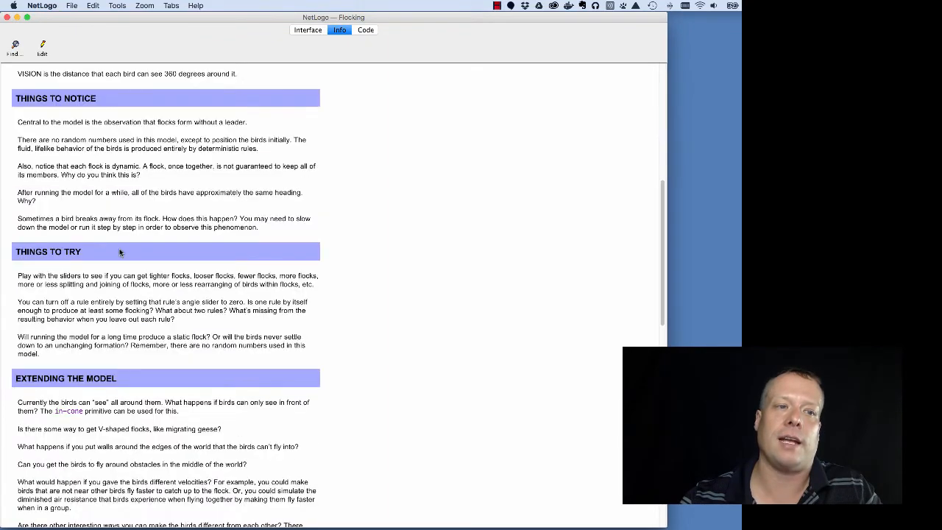
pyautogui.scroll(3)
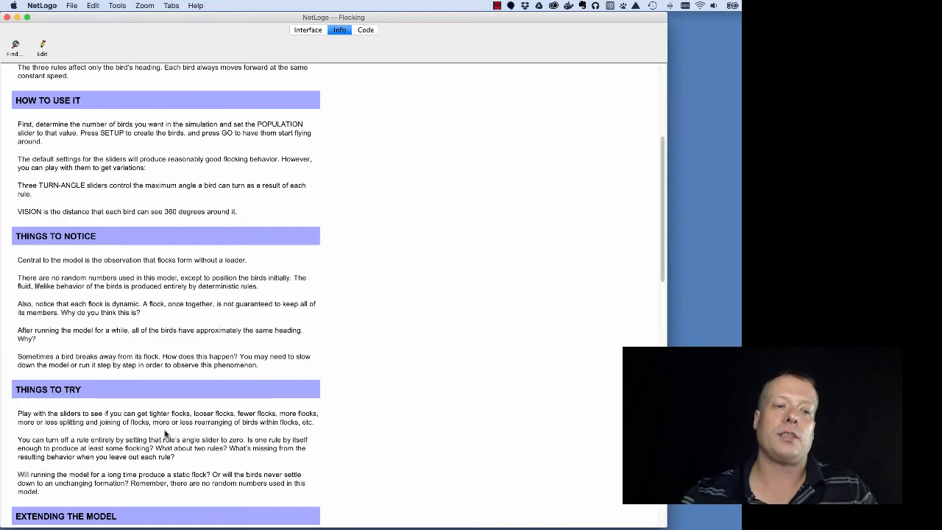
pyautogui.scroll(-3)
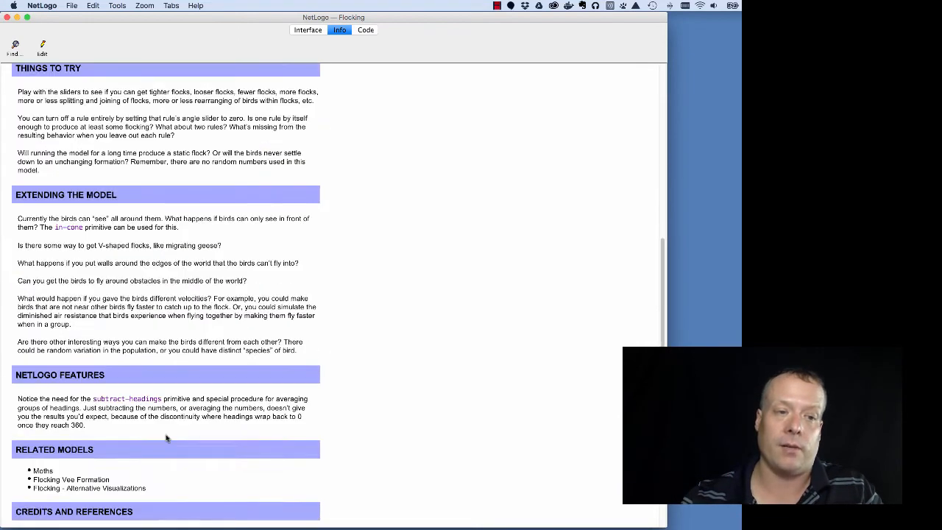
pyautogui.scroll(-3)
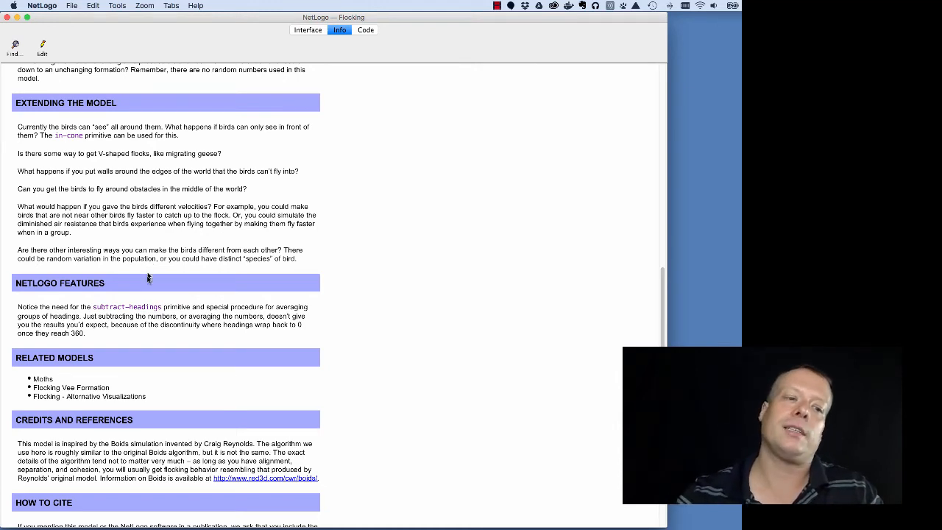
pyautogui.moveTo(136, 283)
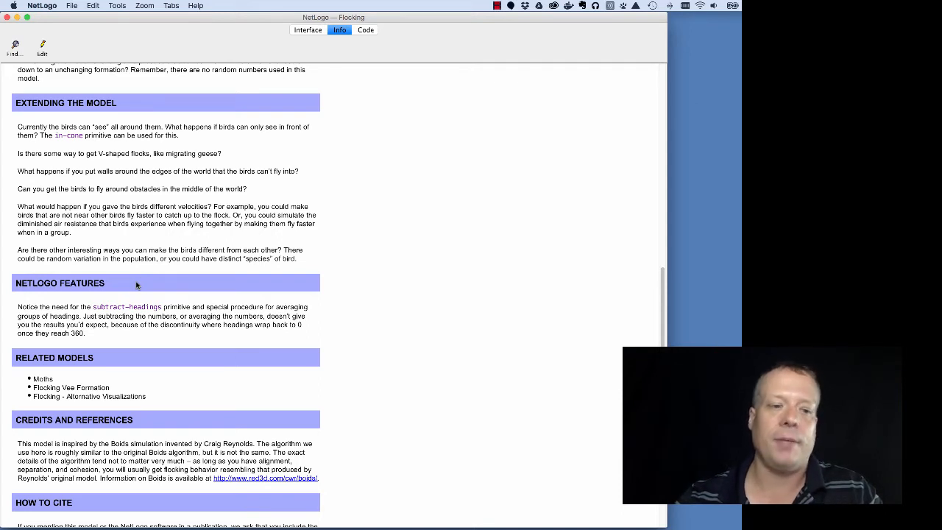
pyautogui.moveTo(125, 315)
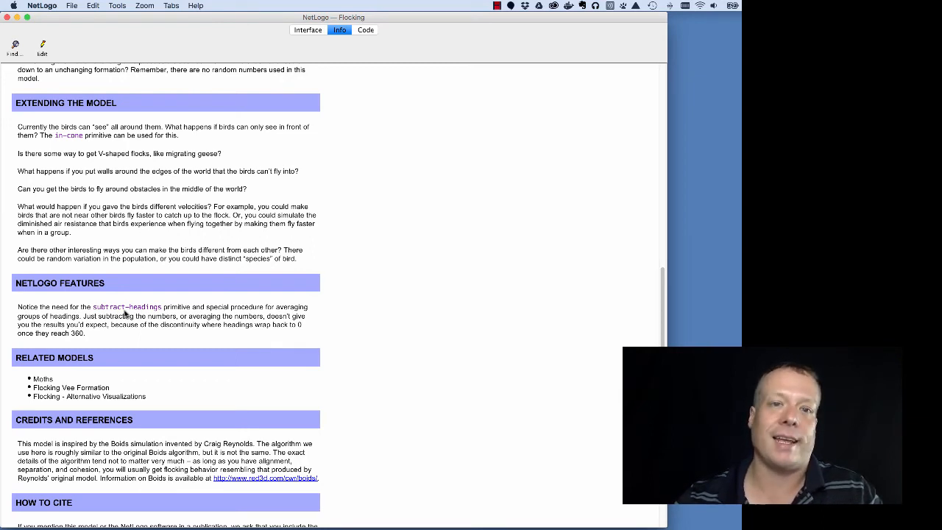
pyautogui.scroll(-3)
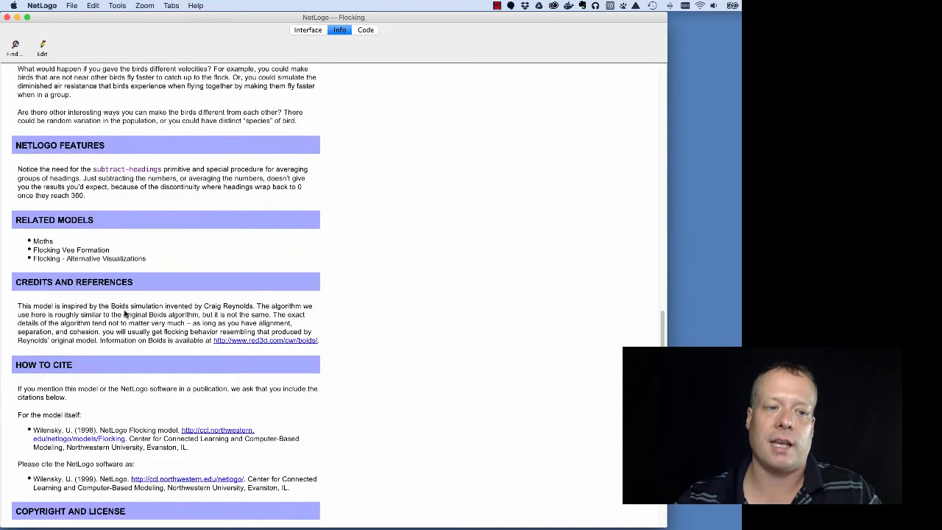
pyautogui.moveTo(28, 242)
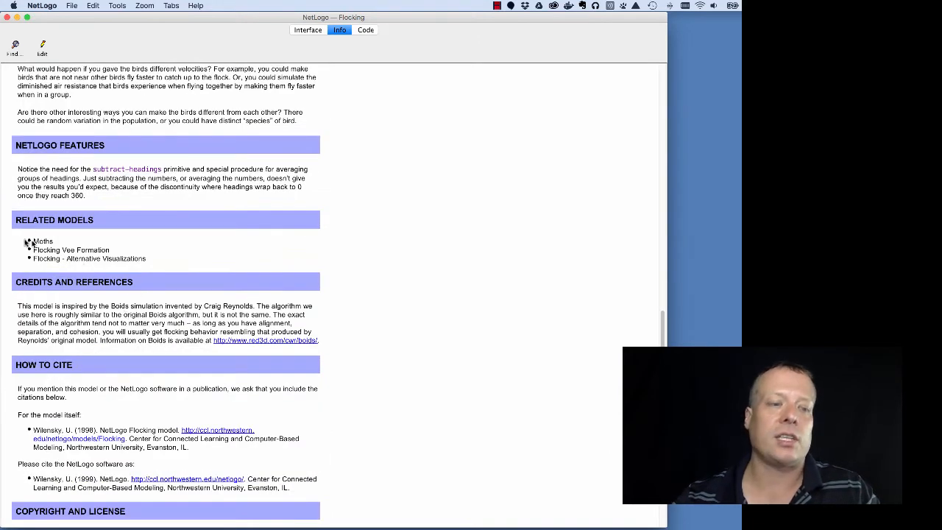
pyautogui.moveTo(44, 250)
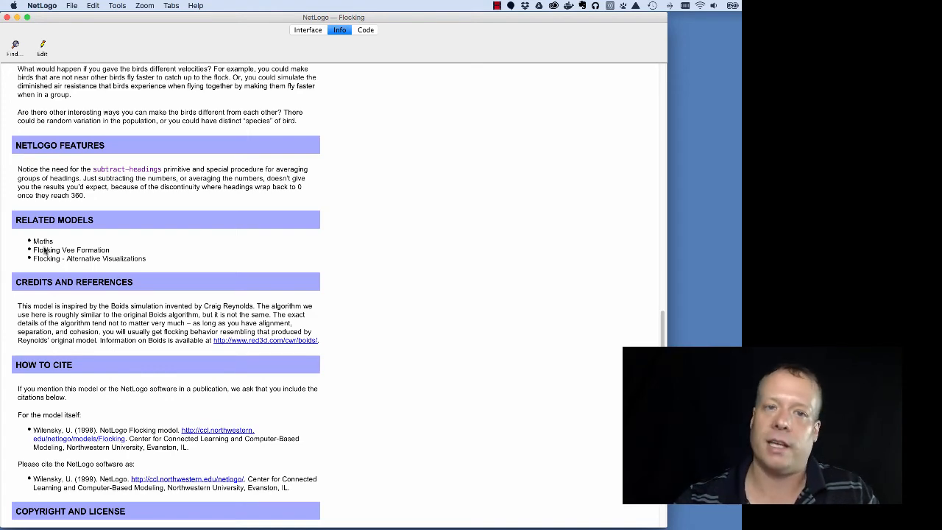
pyautogui.scroll(-3)
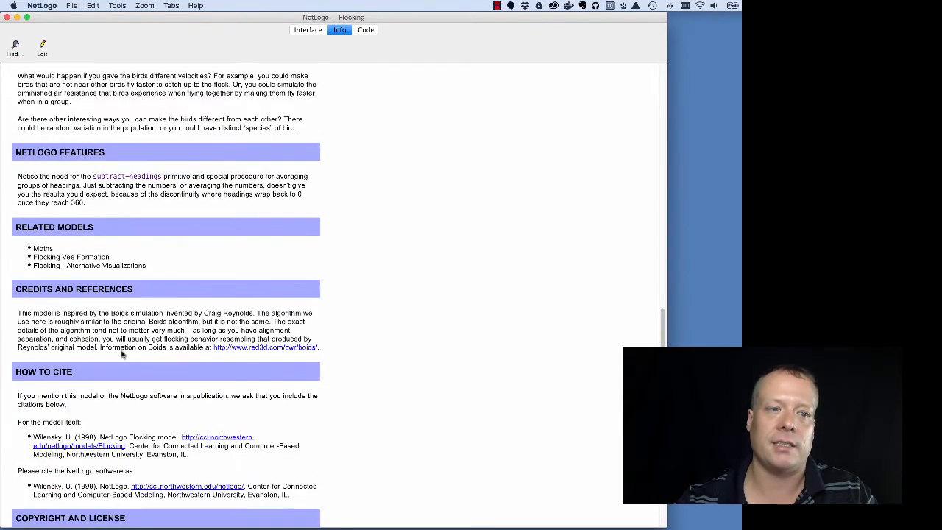
pyautogui.scroll(3)
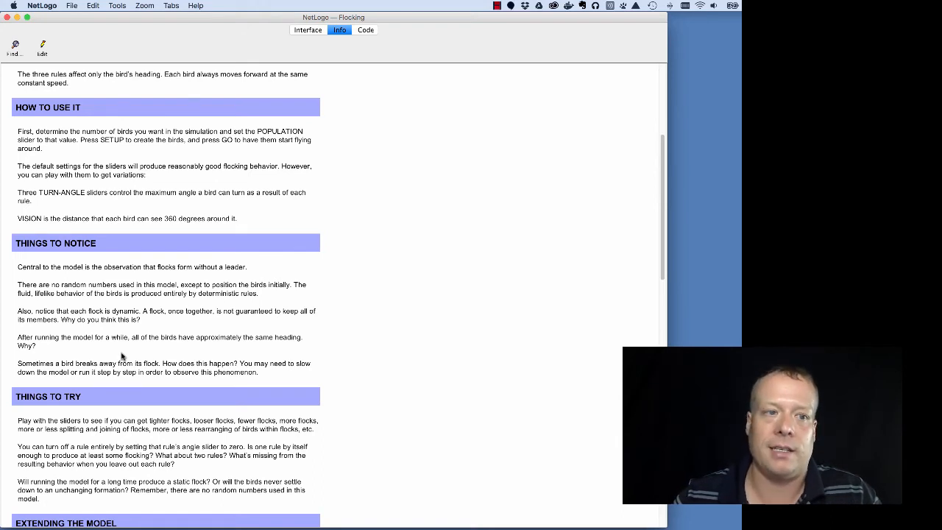
# Create a new blank model and view its empty Info template sections.
pyautogui.click(308, 29)
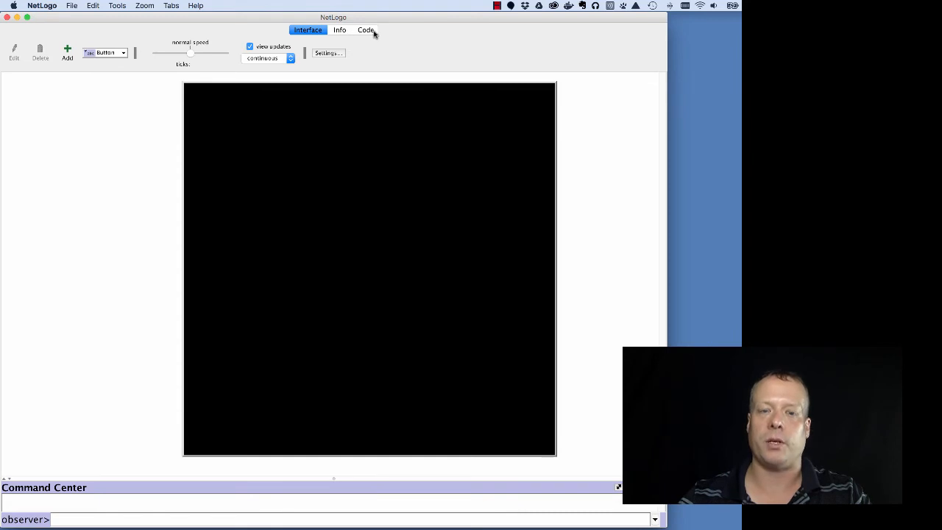
pyautogui.click(339, 30)
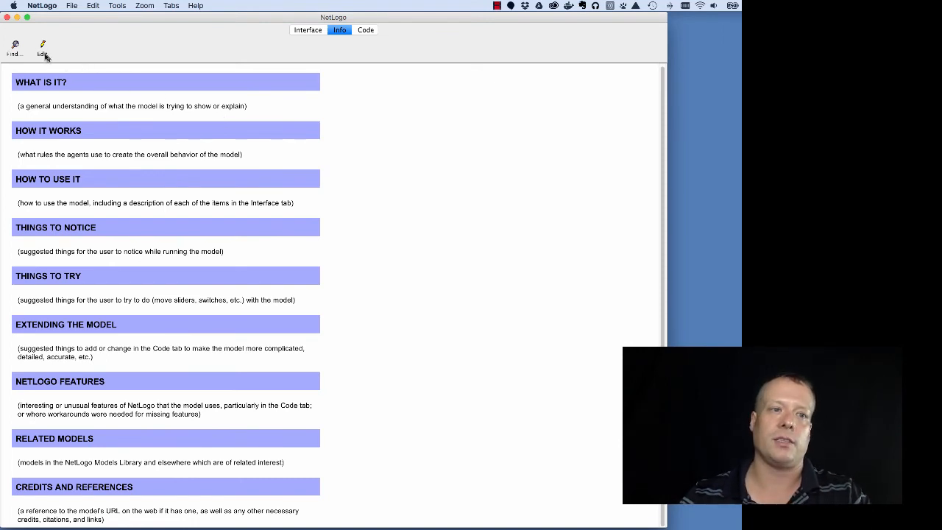
# Switch the Info text to editable raw Markdown source with ## headings.
pyautogui.click(47, 45)
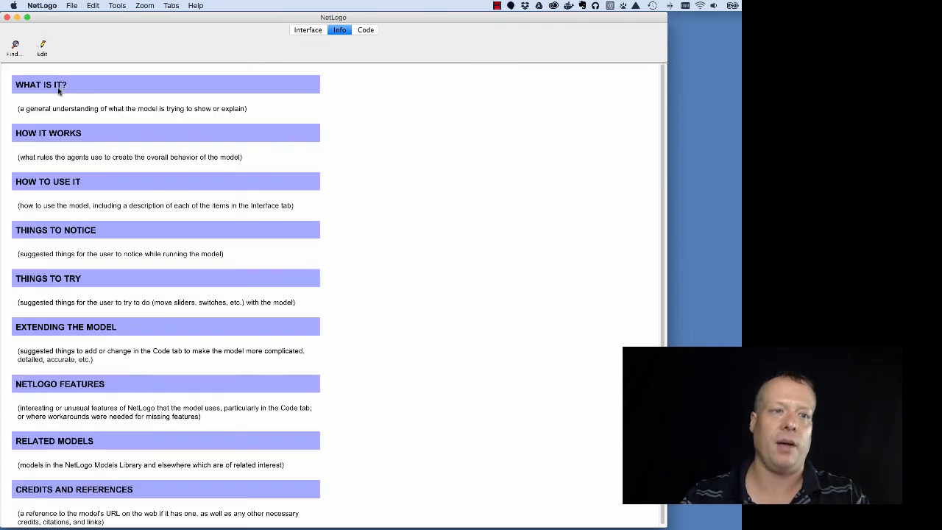
pyautogui.click(46, 46)
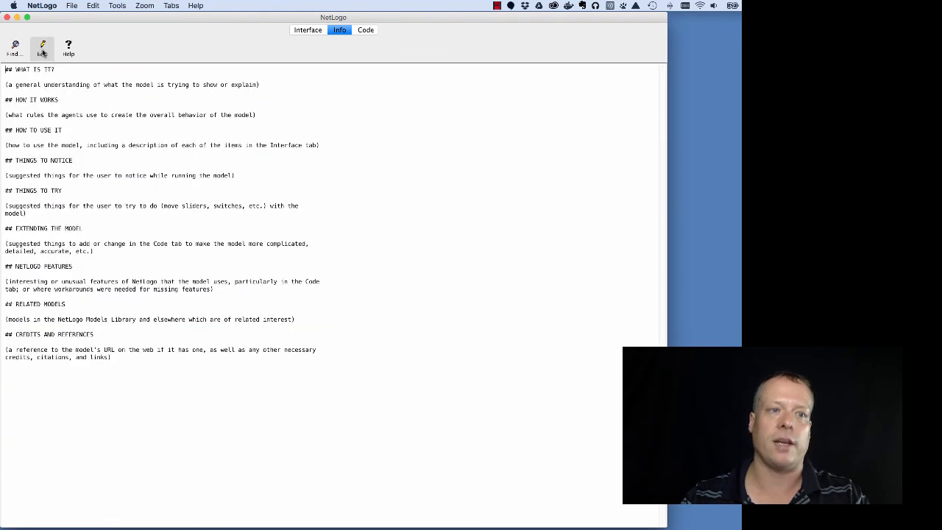